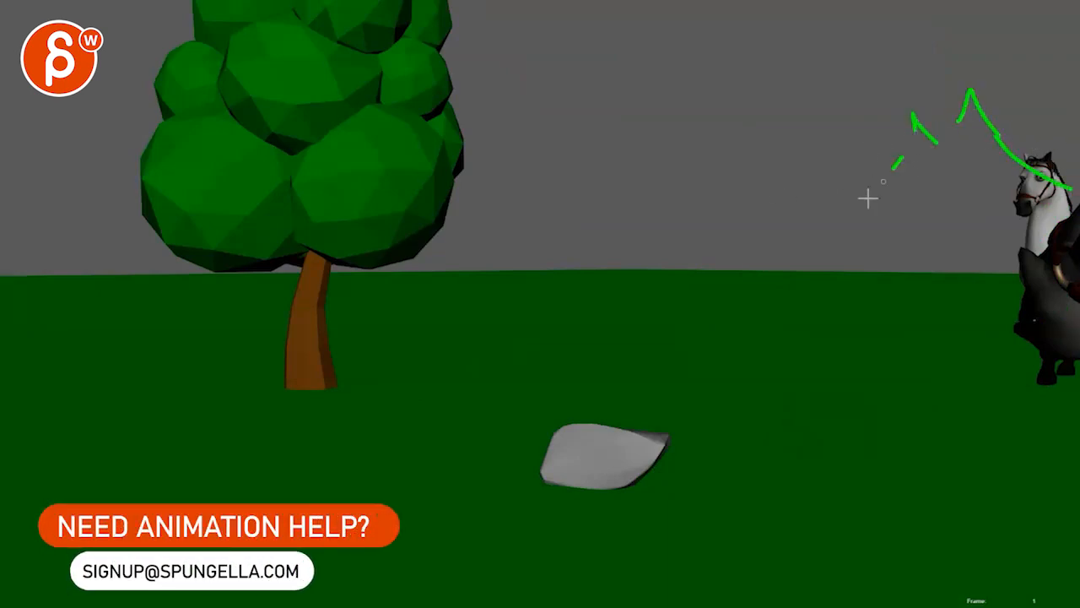
Sketch green arrows in the sky and vertical framing lines either side of the horse.
left_click_drag(869, 199, 823, 359)
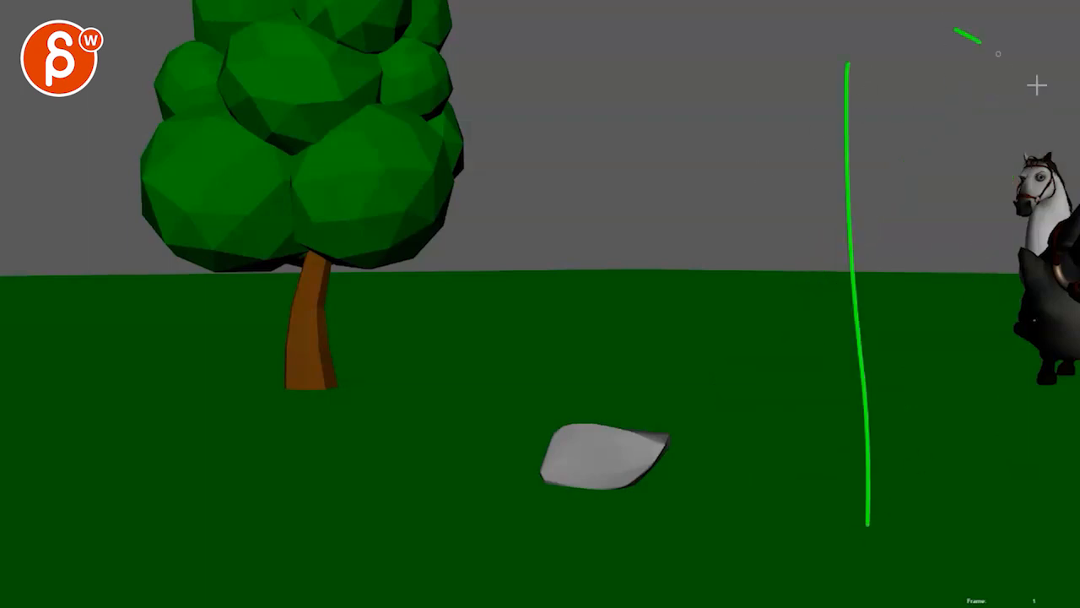
left_click_drag(953, 34, 945, 557)
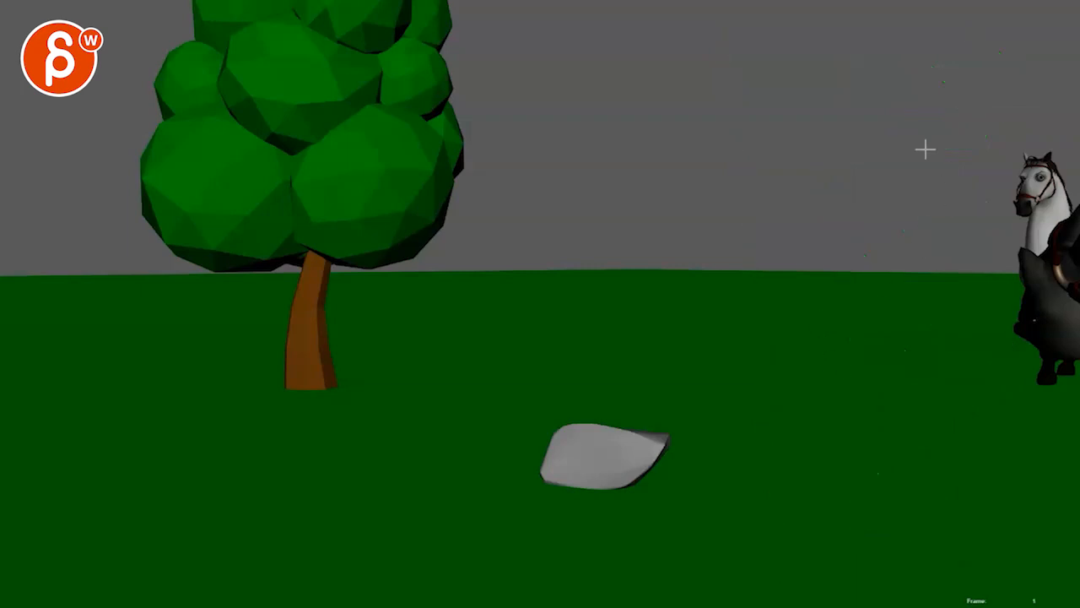
mouse_move(1020, 177)
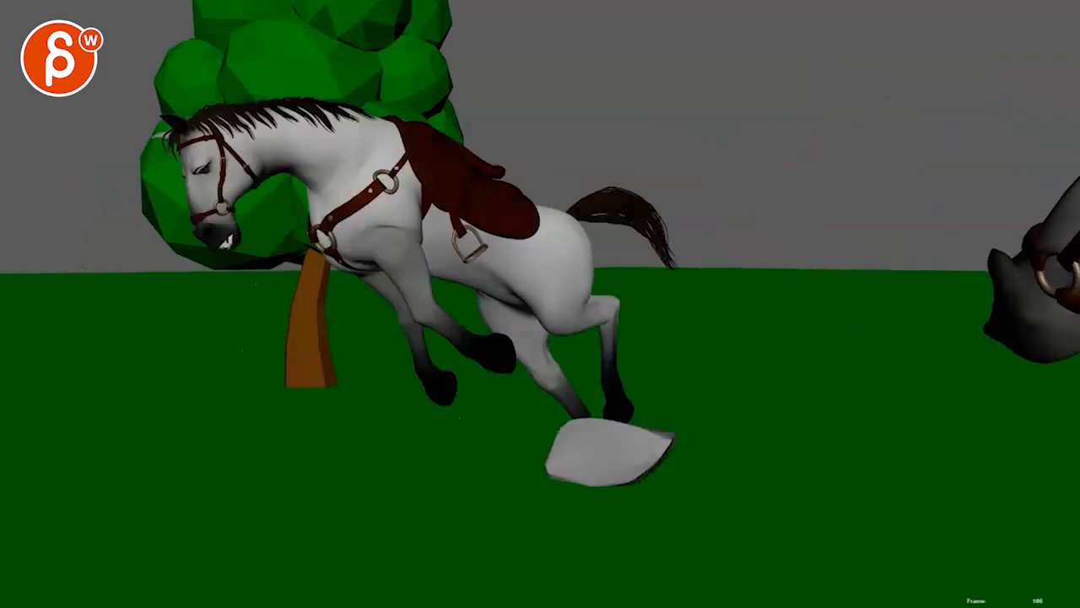
left_click_drag(245, 17, 270, 531)
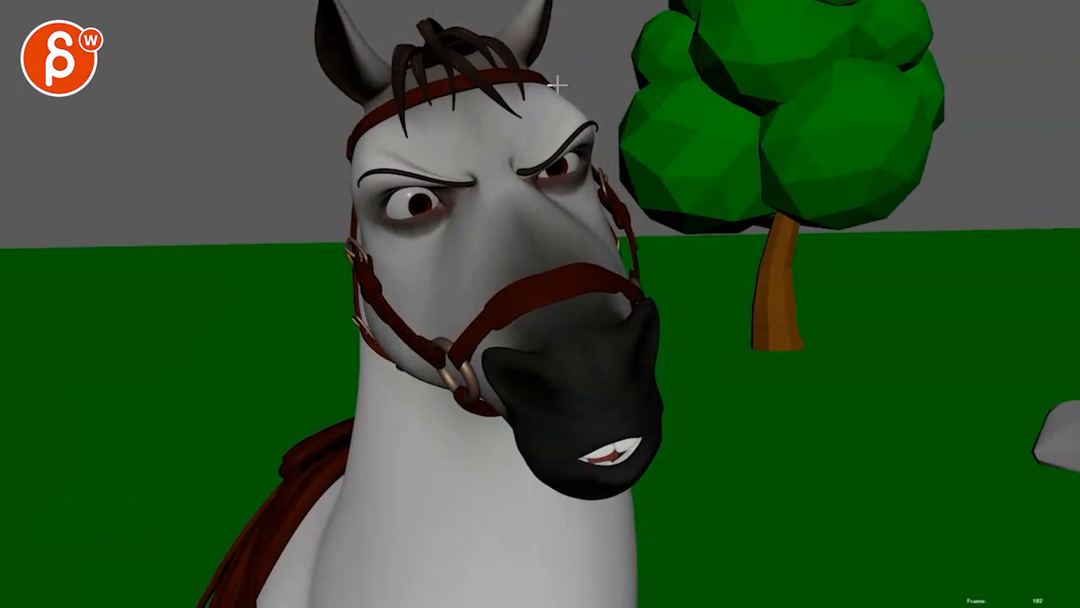
Draw a turned-head outline with a new muzzle position and scribble over the old muzzle.
left_click_drag(557, 85, 657, 546)
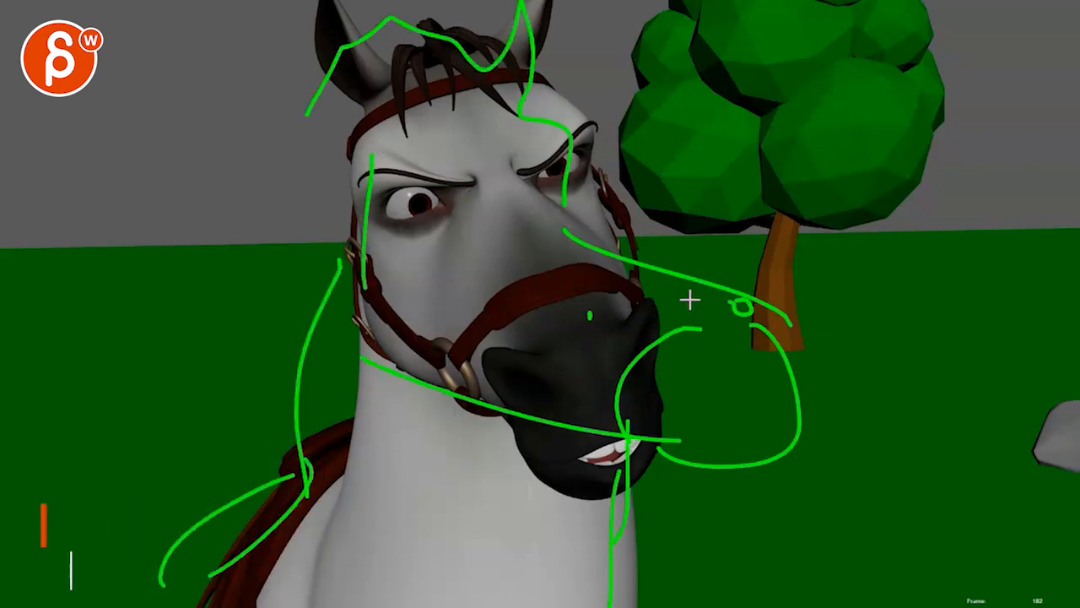
left_click_drag(692, 299, 713, 384)
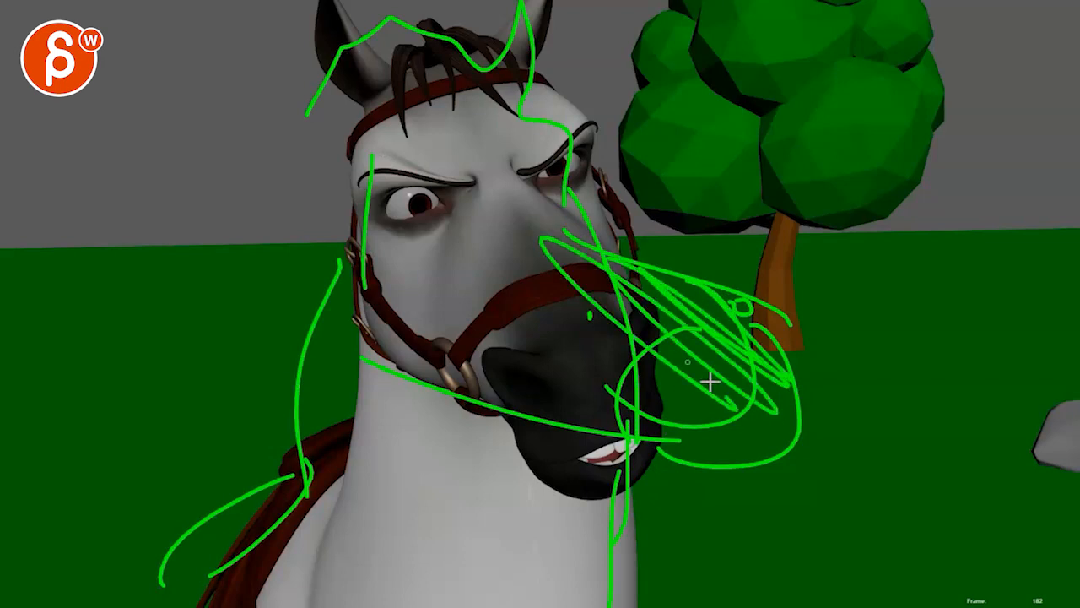
left_click_drag(713, 381, 574, 510)
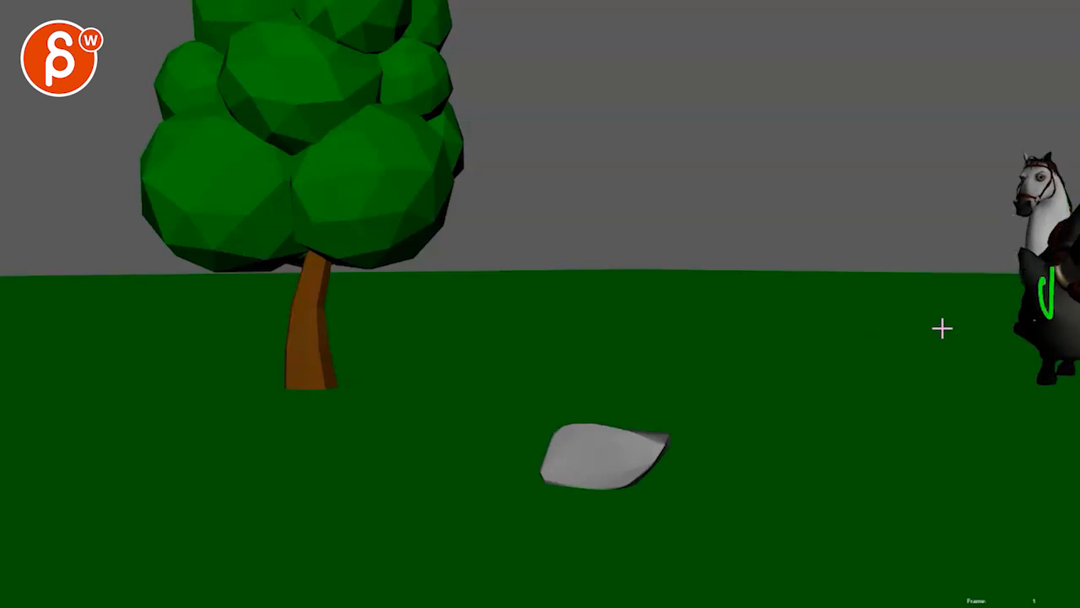
mouse_move(984, 200)
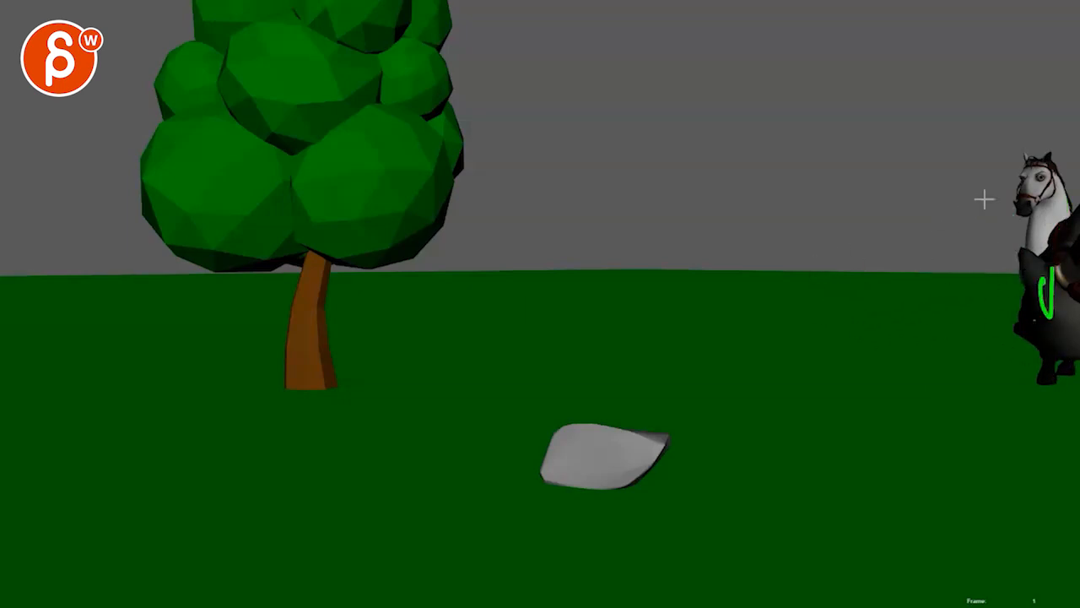
mouse_move(903, 212)
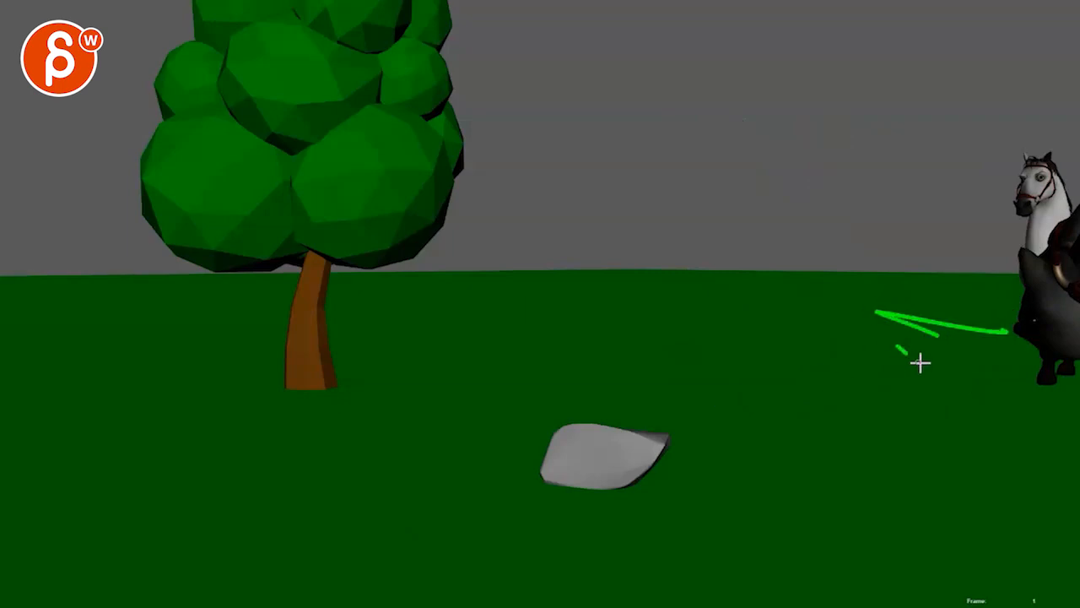
Sketch an arrow at the horse and a large horse head in the lower-right grass.
left_click_drag(920, 363, 870, 426)
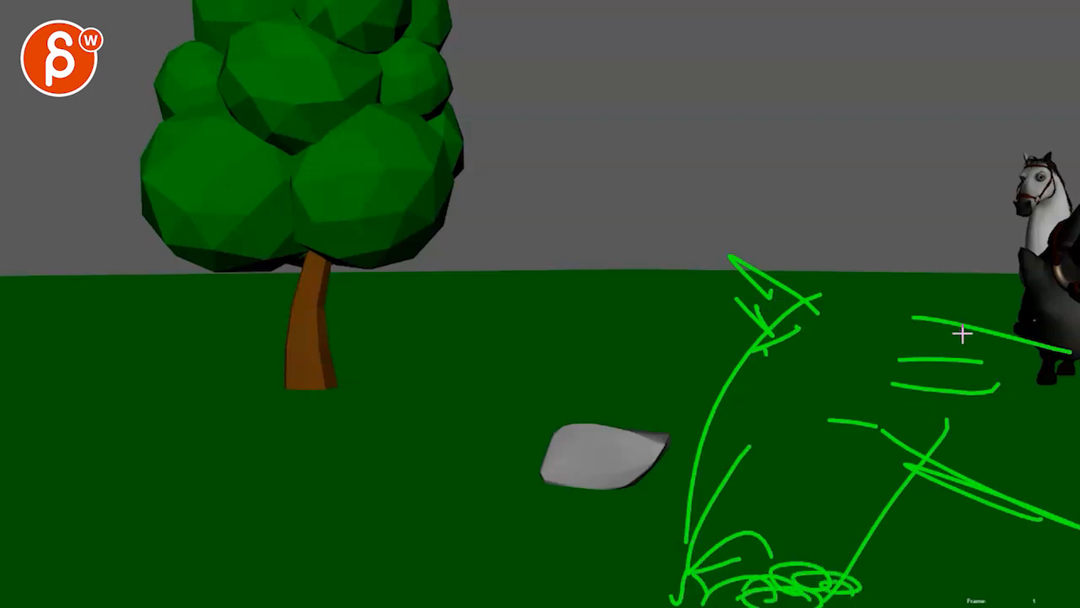
left_click_drag(962, 333, 1042, 253)
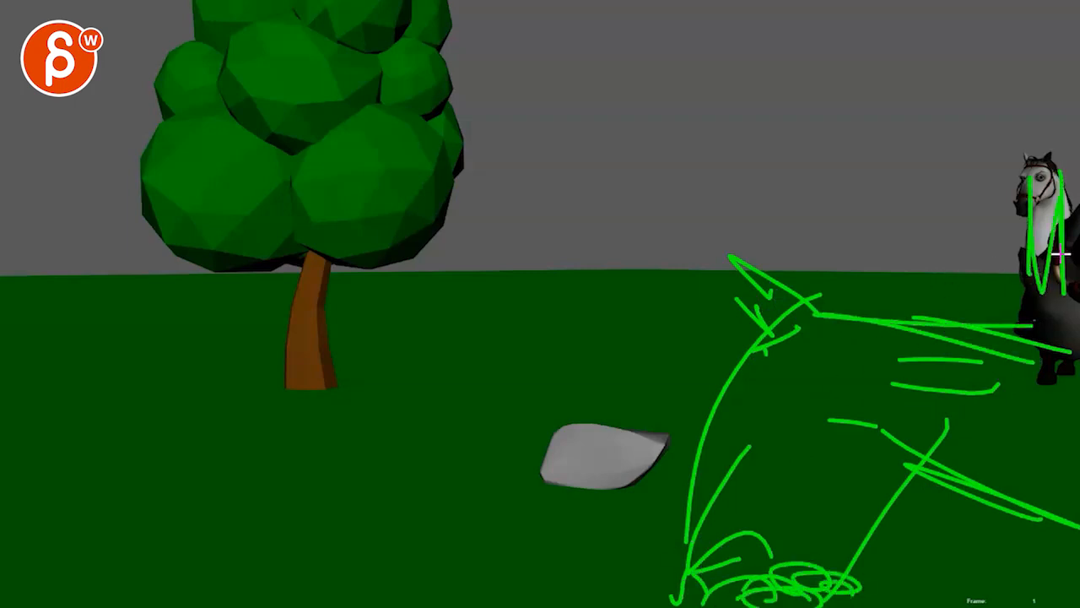